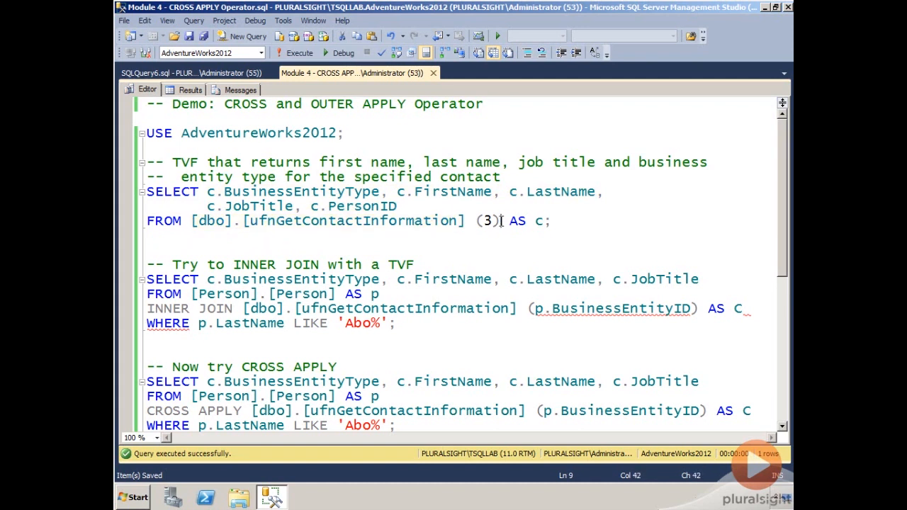
Step: Highlight the contact id 3 passed to ufnGetContactInformation in the standalone query
{"action": "double_click", "coordinate": [488, 221]}
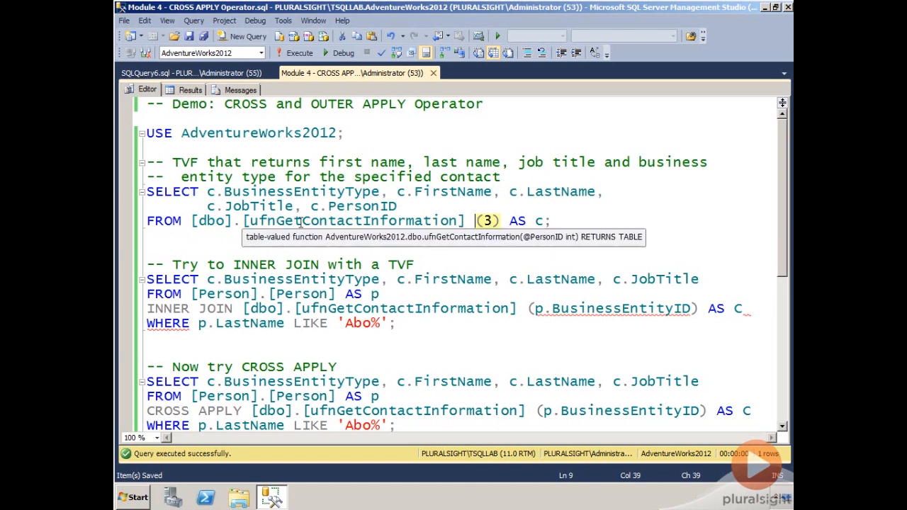
{"action": "mouse_move", "coordinate": [433, 220]}
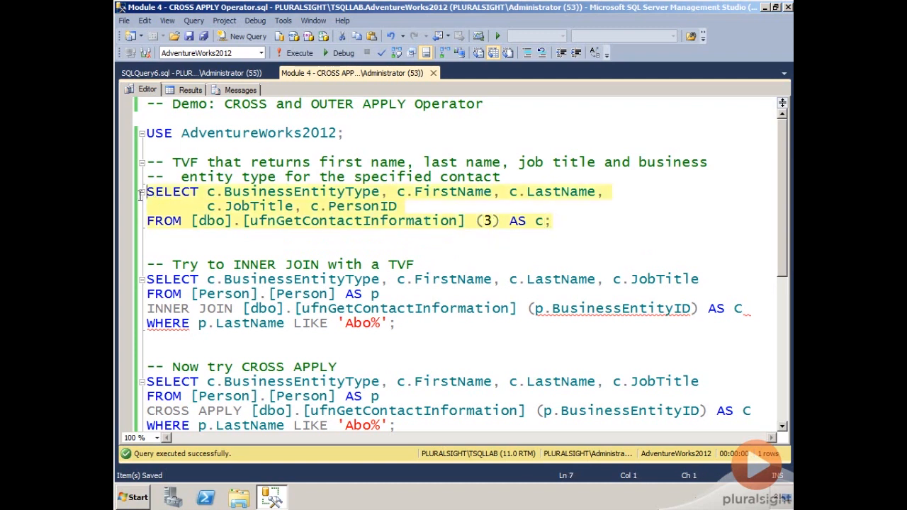
Step: Run the ufnGetContactInformation(3) query, review its Engineering Manager row, and deselect the query
{"action": "left_click", "coordinate": [295, 53]}
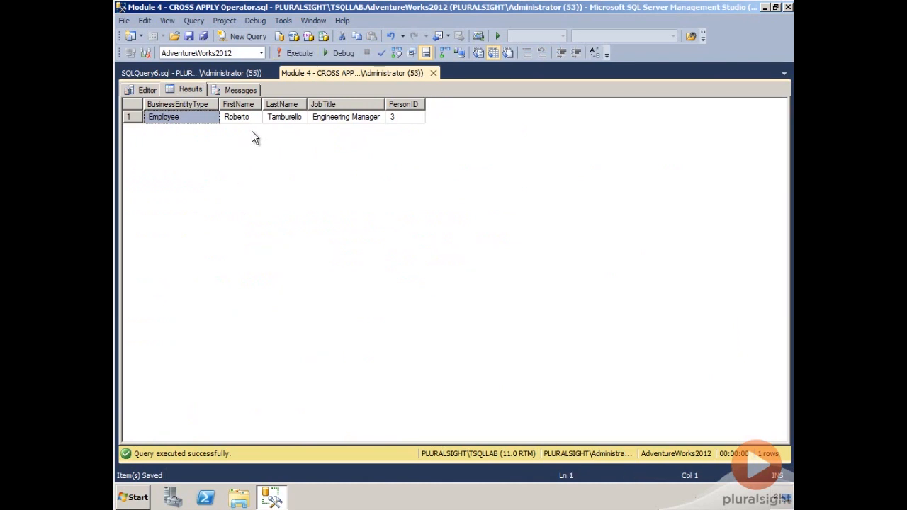
{"action": "mouse_move", "coordinate": [269, 144]}
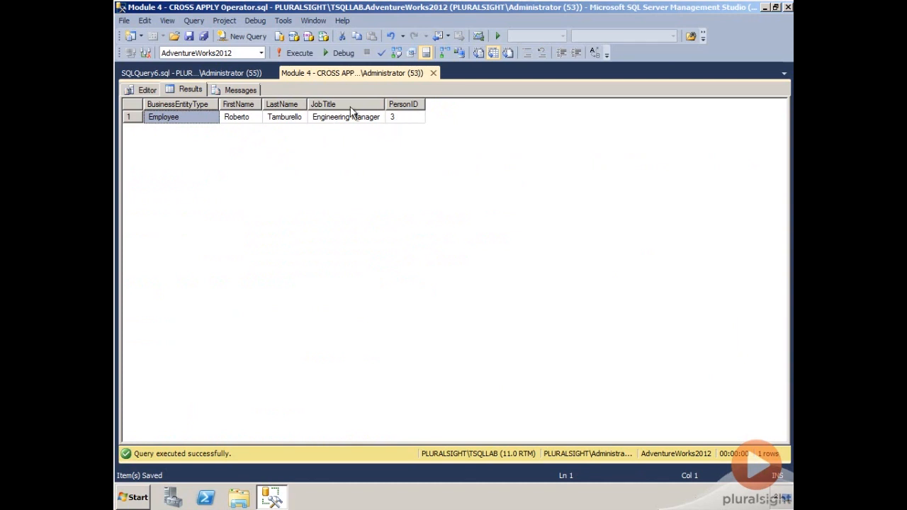
{"action": "left_click", "coordinate": [147, 89]}
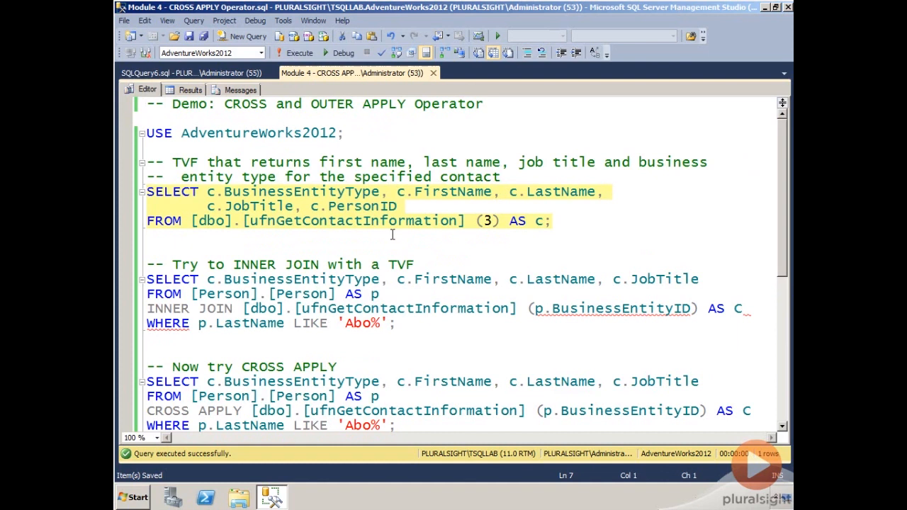
{"action": "mouse_move", "coordinate": [194, 221]}
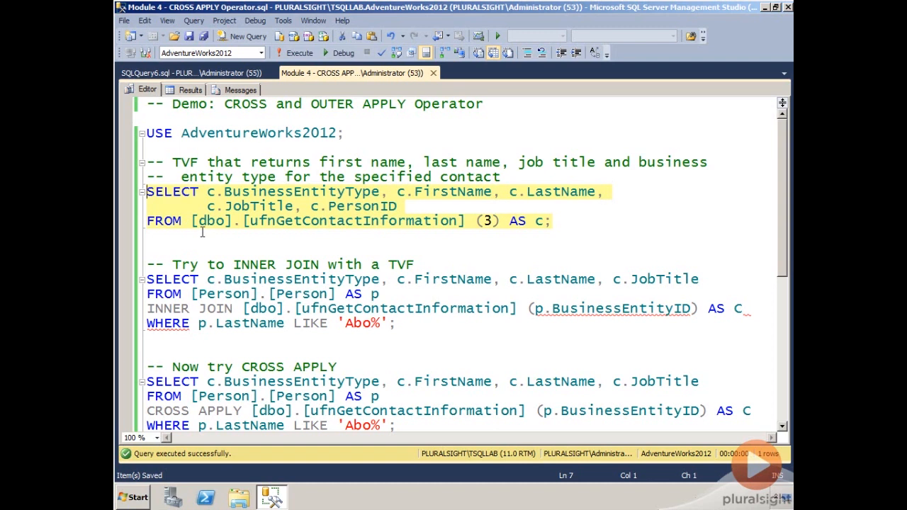
{"action": "left_click", "coordinate": [202, 236]}
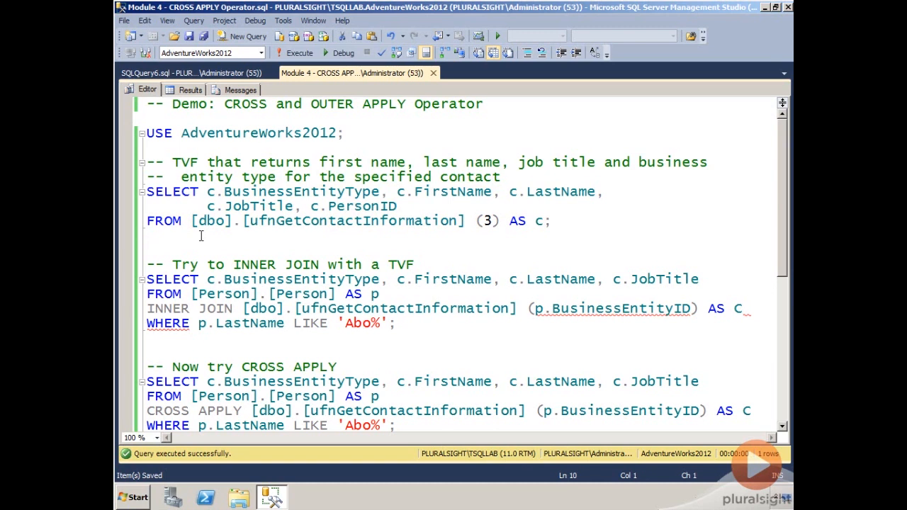
{"action": "left_click", "coordinate": [147, 235]}
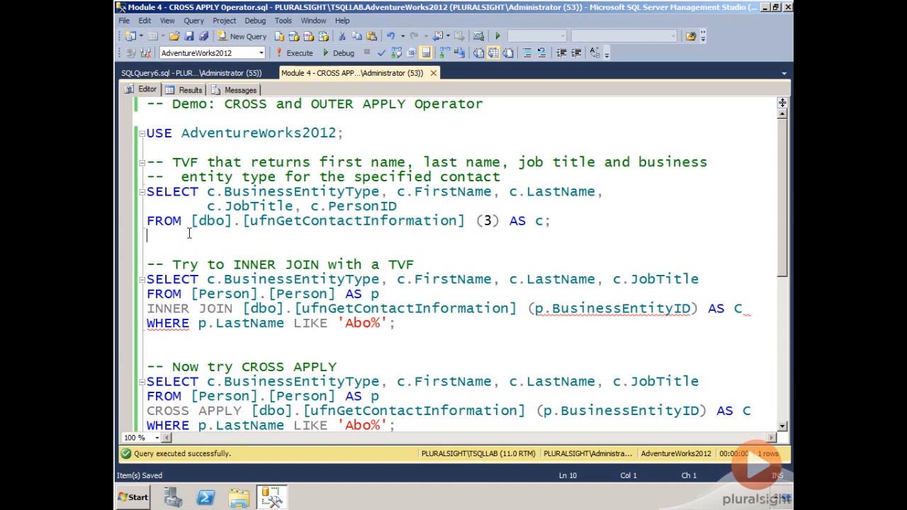
Step: Run the 'Try to INNER JOIN with a TVF' query and confirm it fails with errors
{"action": "scroll", "scroll_direction": "down", "scroll_amount": 3}
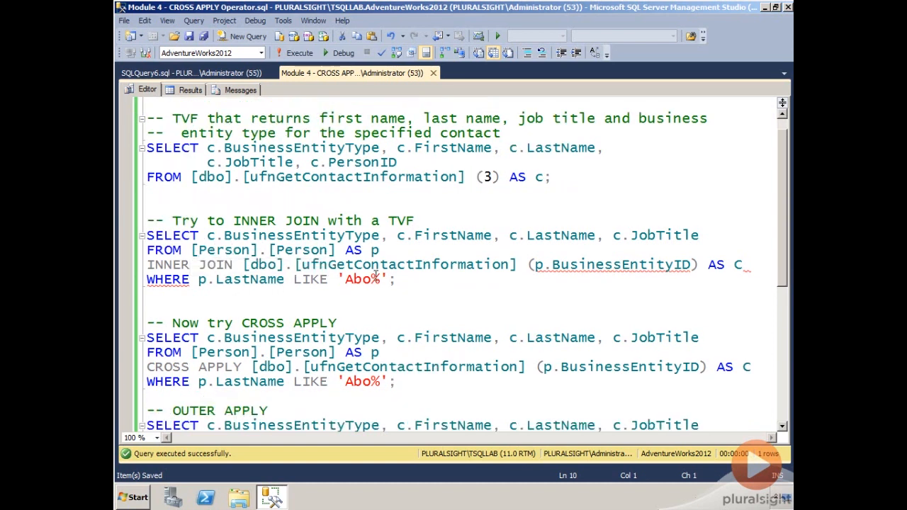
{"action": "mouse_move", "coordinate": [210, 176]}
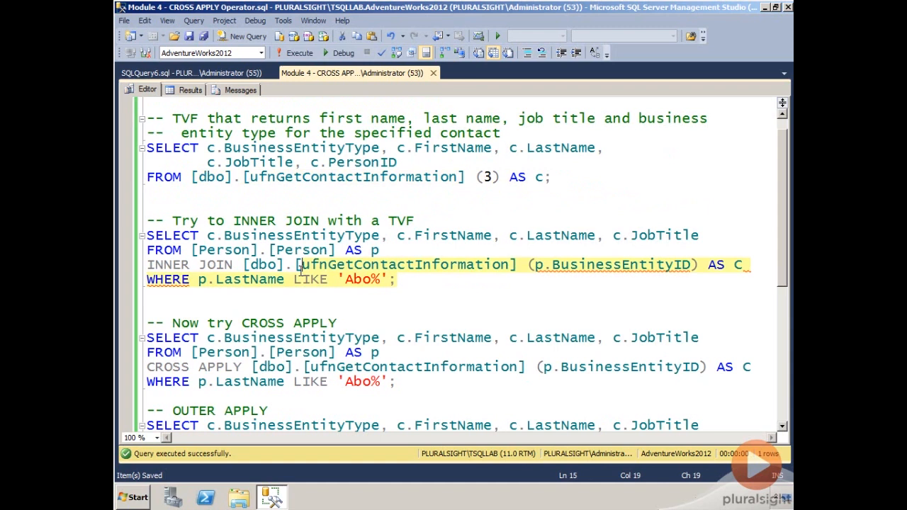
{"action": "left_click", "coordinate": [299, 52]}
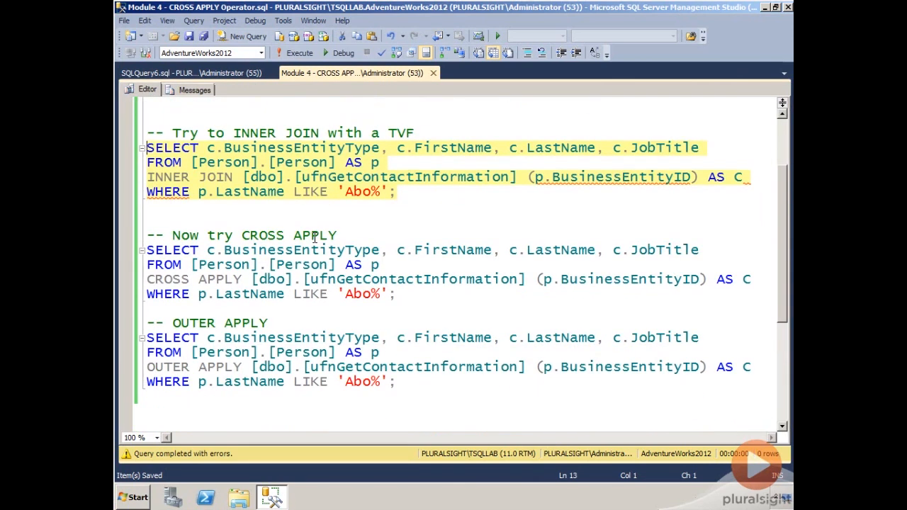
{"action": "left_click", "coordinate": [250, 221]}
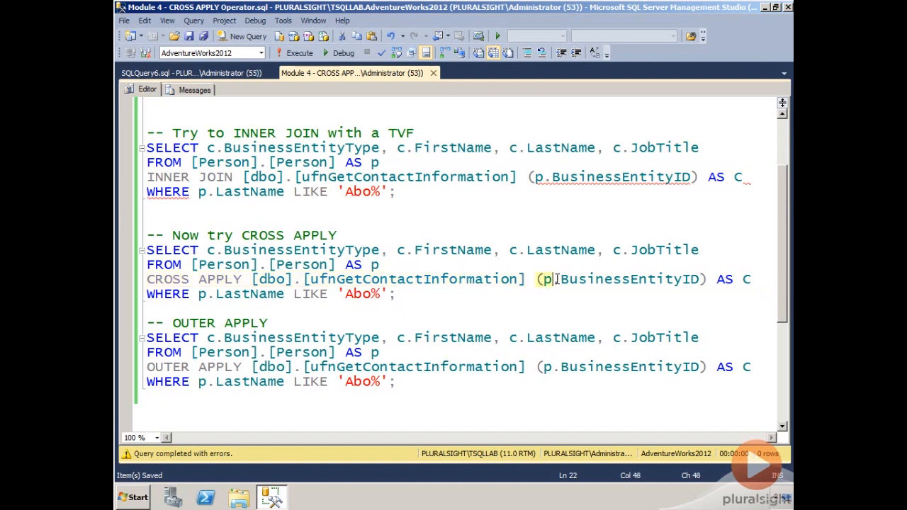
Step: Highlight the p.BusinessEntityID argument passed to the function in the CROSS APPLY query
{"action": "left_click_drag", "start_coordinate": [546, 279], "coordinate": [707, 278]}
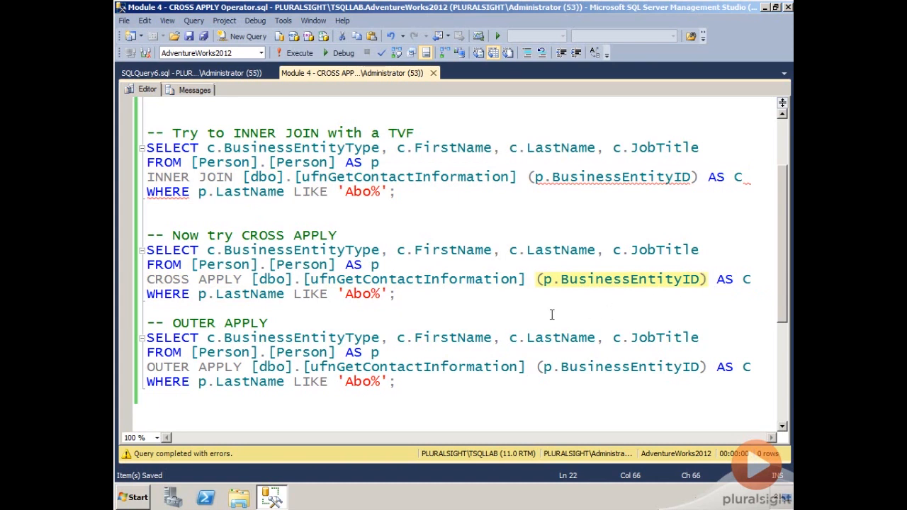
{"action": "mouse_move", "coordinate": [535, 307]}
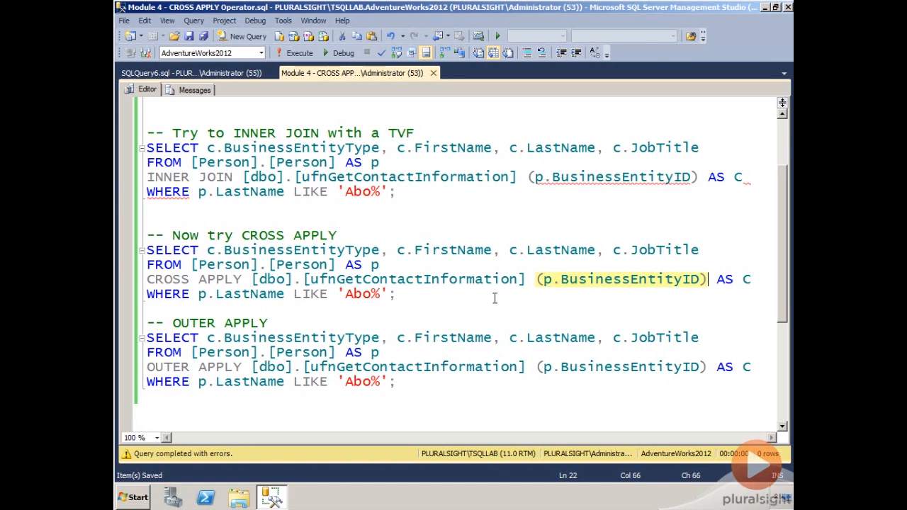
{"action": "mouse_move", "coordinate": [471, 295]}
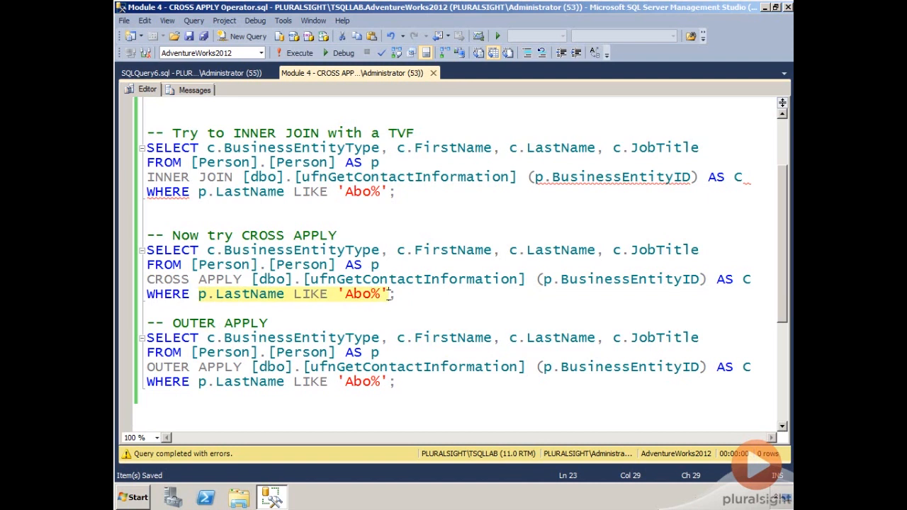
{"action": "mouse_move", "coordinate": [390, 298]}
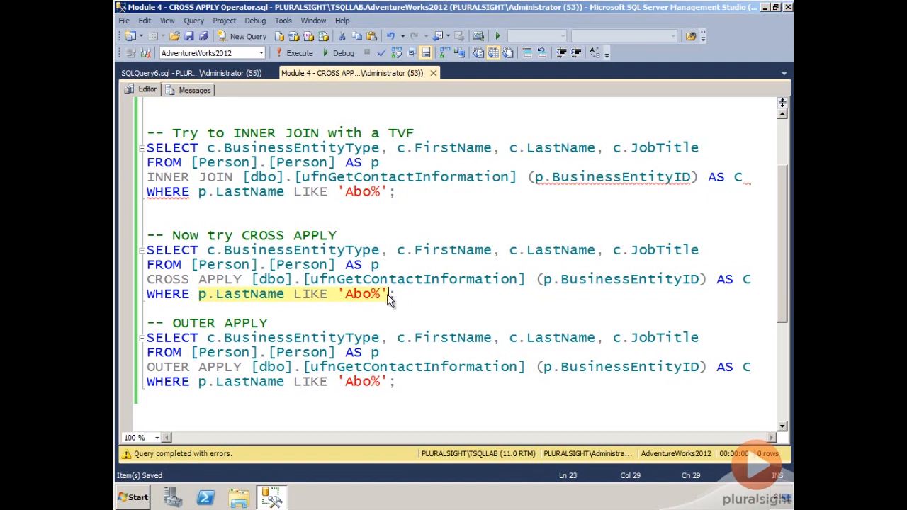
{"action": "mouse_move", "coordinate": [370, 303]}
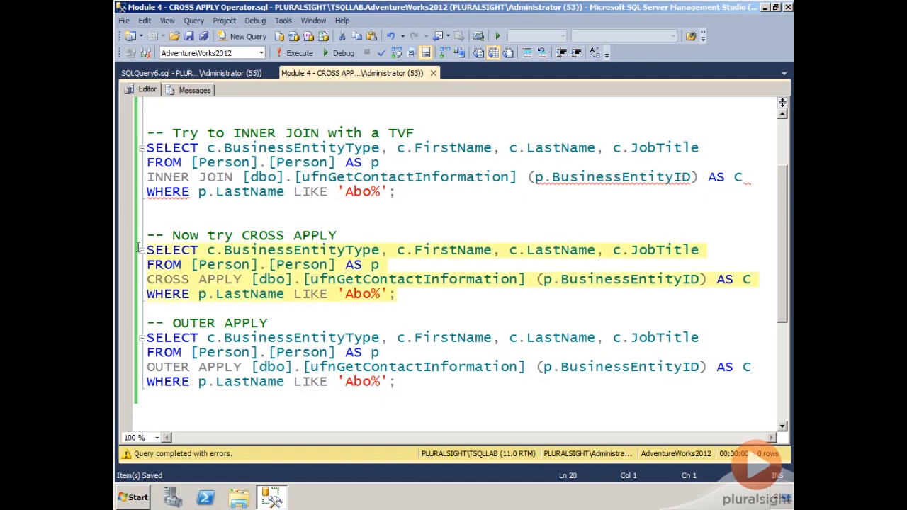
Step: Run the CROSS APPLY query and inspect the Quality Assurance Manager job title
{"action": "left_click", "coordinate": [294, 53]}
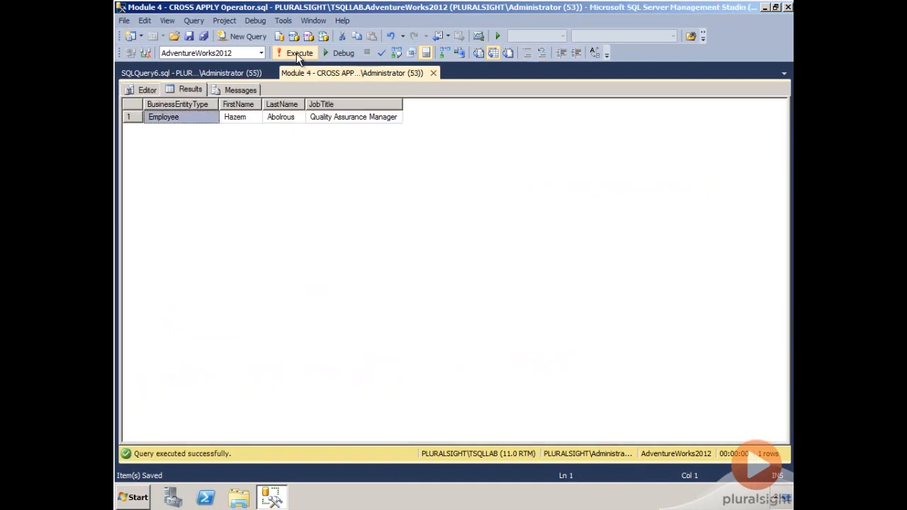
{"action": "mouse_move", "coordinate": [184, 136]}
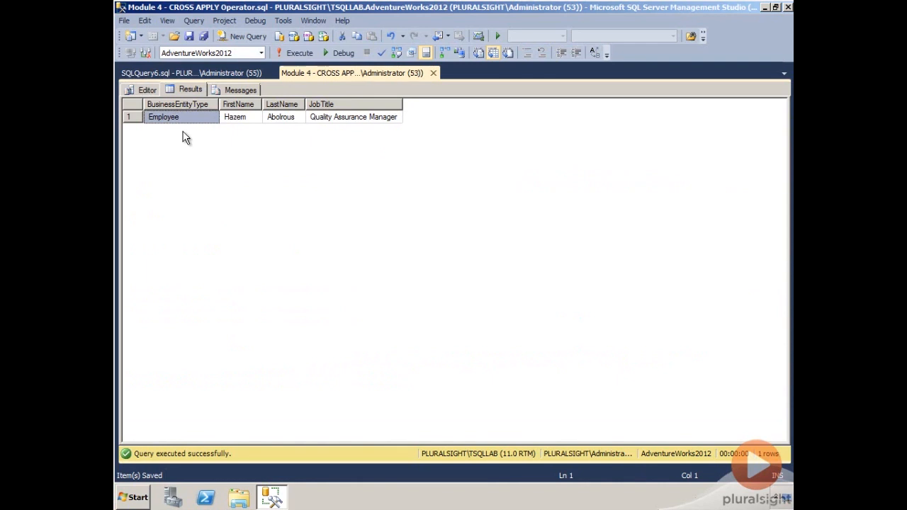
{"action": "mouse_move", "coordinate": [287, 125]}
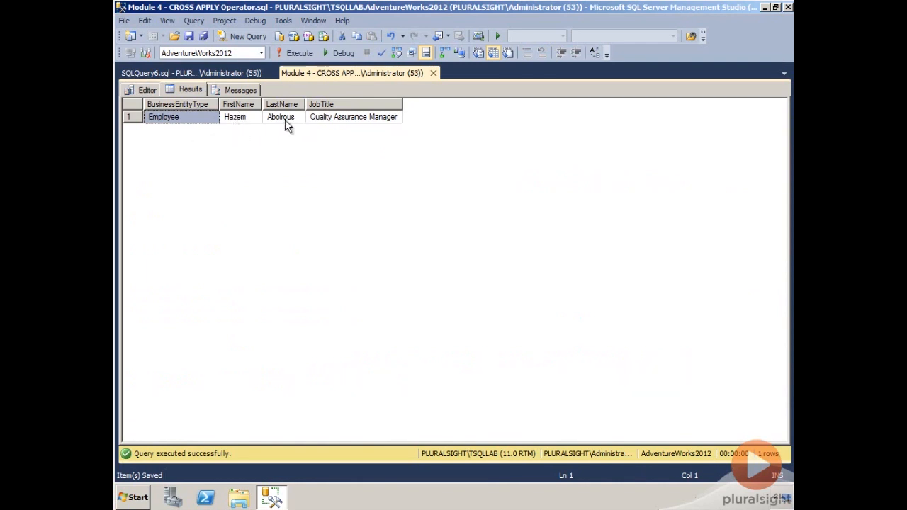
{"action": "left_click", "coordinate": [353, 116]}
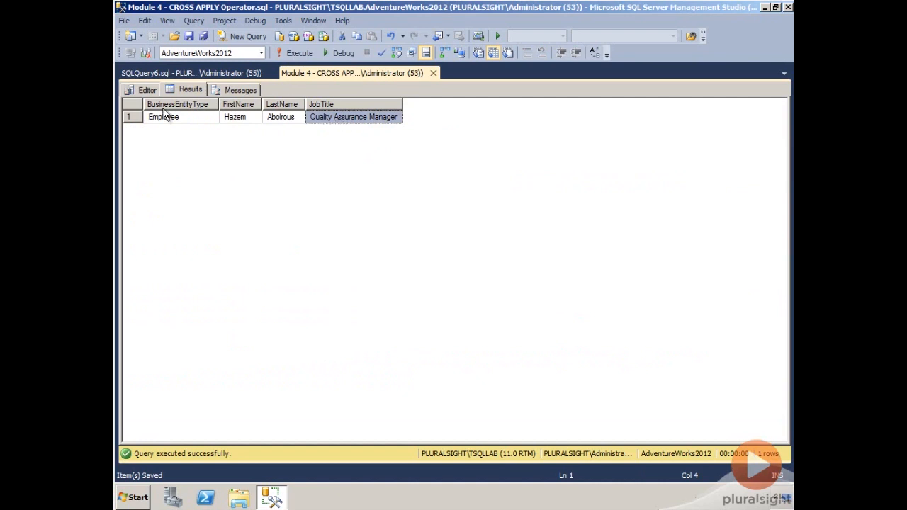
{"action": "left_click", "coordinate": [147, 89]}
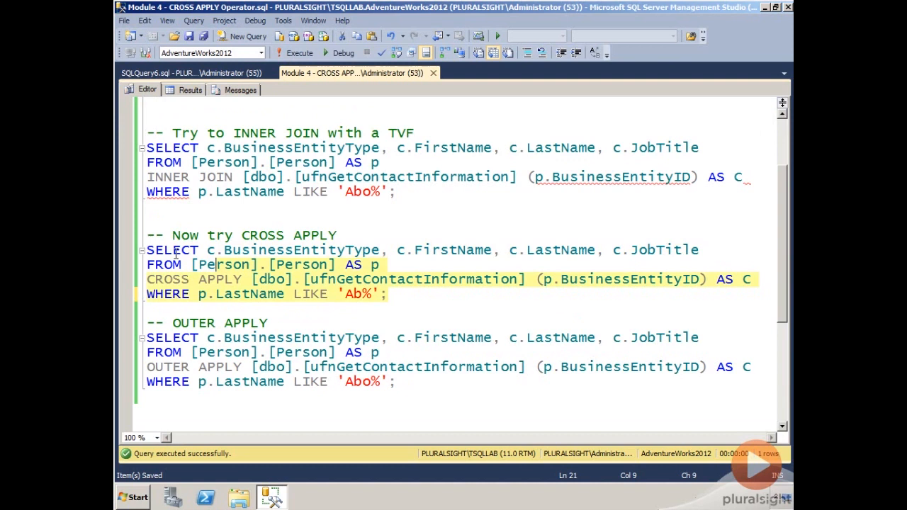
Step: Rerun the CROSS APPLY query with the Ab% filter and review its five rows
{"action": "left_click", "coordinate": [299, 53]}
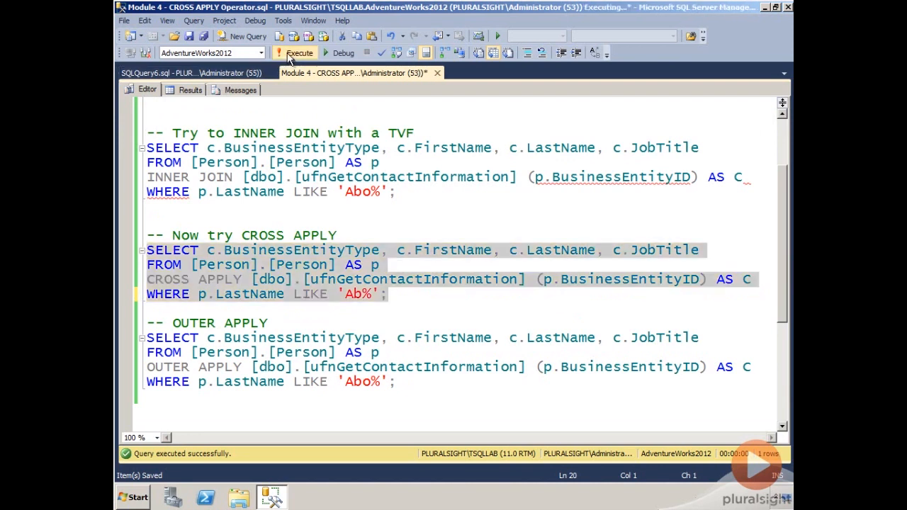
{"action": "left_click", "coordinate": [298, 52]}
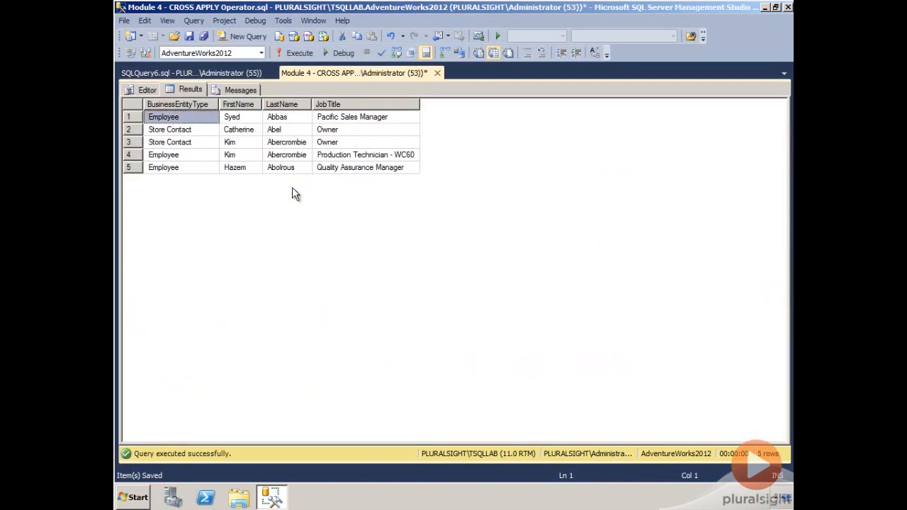
{"action": "mouse_move", "coordinate": [239, 114]}
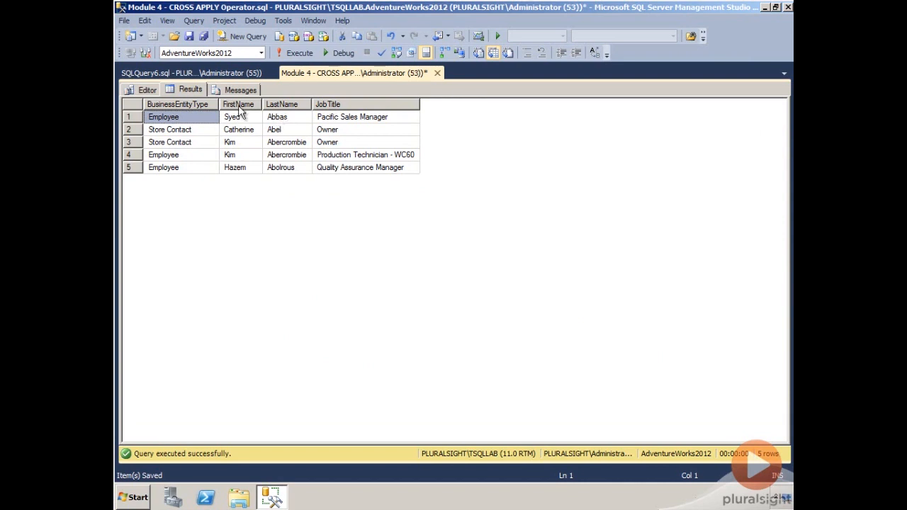
{"action": "left_click", "coordinate": [147, 90]}
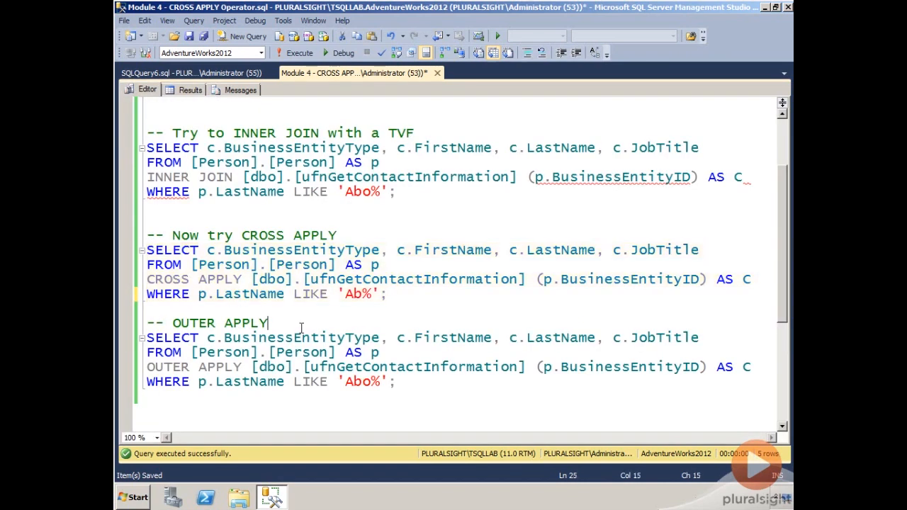
Step: Highlight p.BusinessEntityID, then select the four-line OUTER APPLY query for last names starting with Abo
{"action": "scroll", "scroll_direction": "down", "scroll_amount": 3}
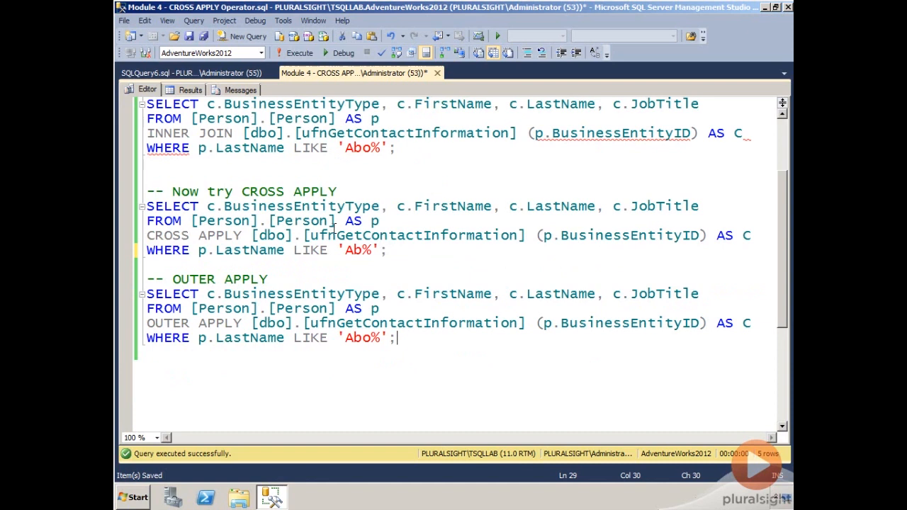
{"action": "mouse_move", "coordinate": [606, 241]}
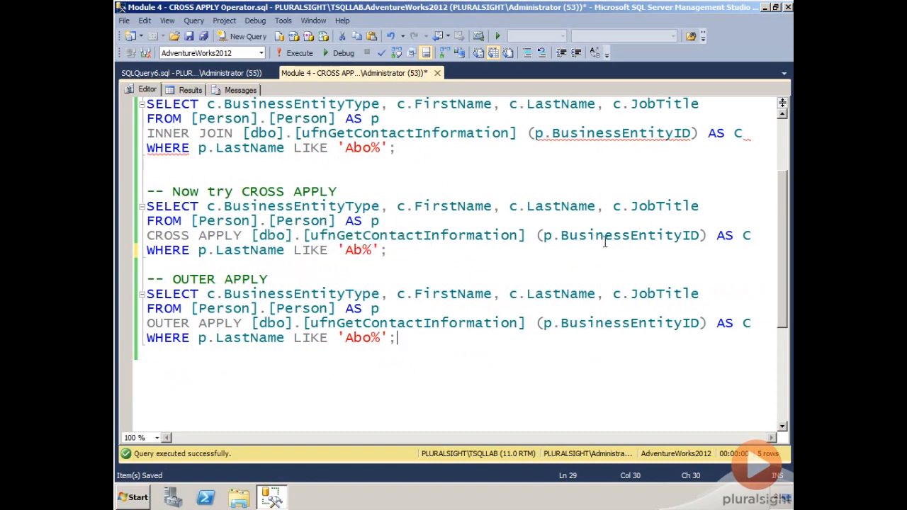
{"action": "double_click", "coordinate": [610, 235]}
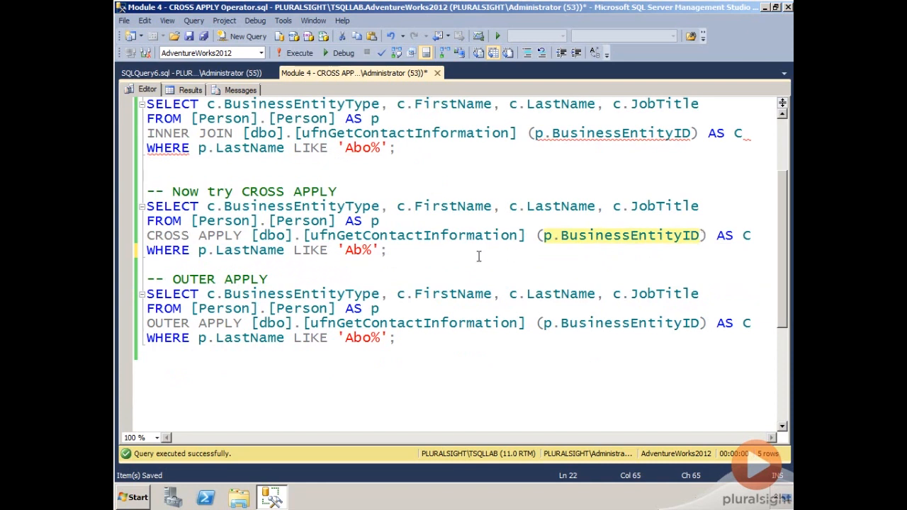
{"action": "left_click", "coordinate": [388, 250]}
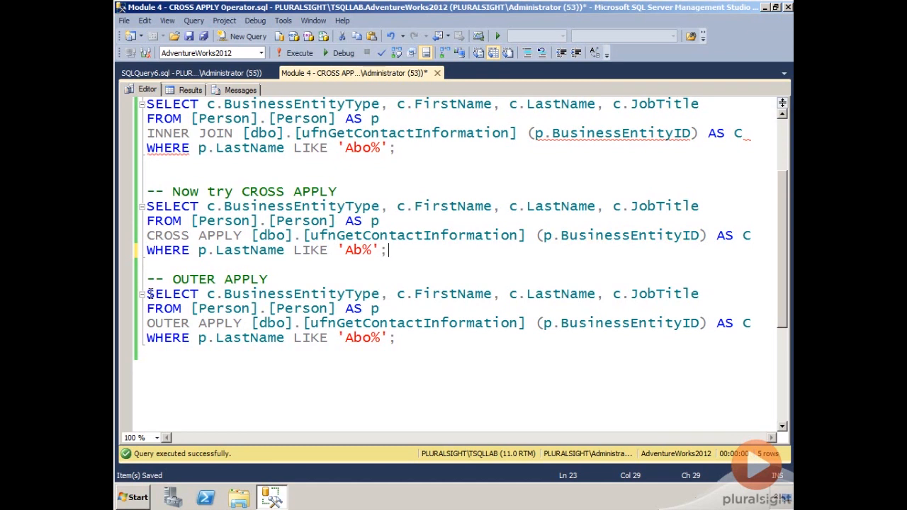
{"action": "left_click_drag", "start_coordinate": [146, 293], "coordinate": [347, 323]}
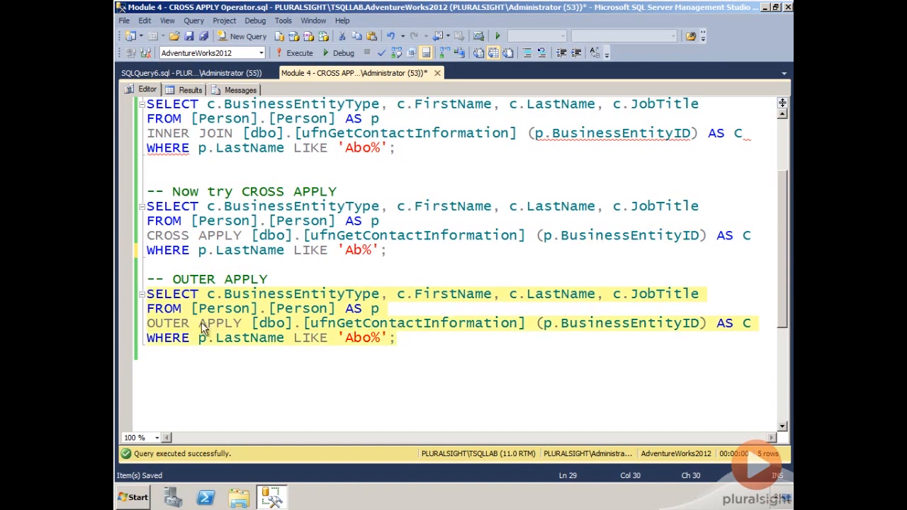
Step: Run the OUTER APPLY query, see Hazem Abolrous's row plus an all-NULL row, then return
{"action": "left_click", "coordinate": [295, 54]}
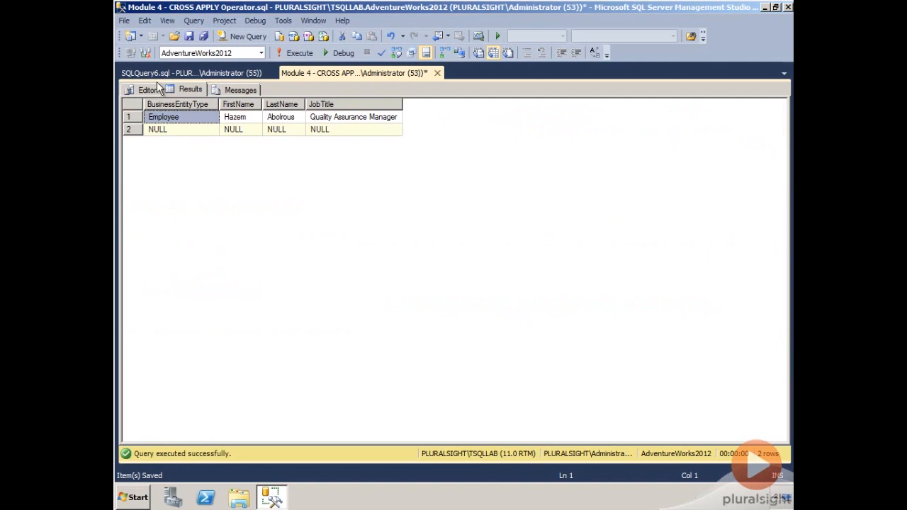
{"action": "left_click", "coordinate": [148, 90]}
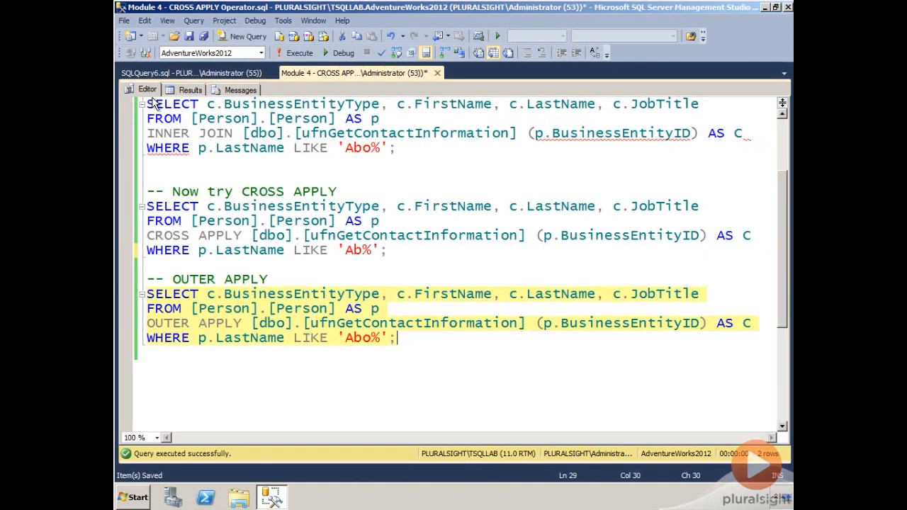
{"action": "mouse_move", "coordinate": [546, 303]}
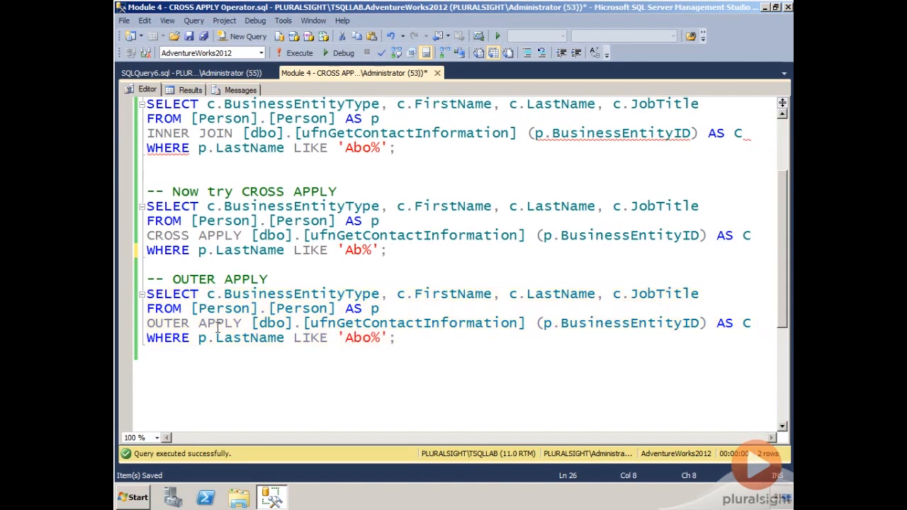
Step: Add p.LastName to the OUTER APPLY SELECT list, rerun it, and check the LastName values
{"action": "type", "text": "p."}
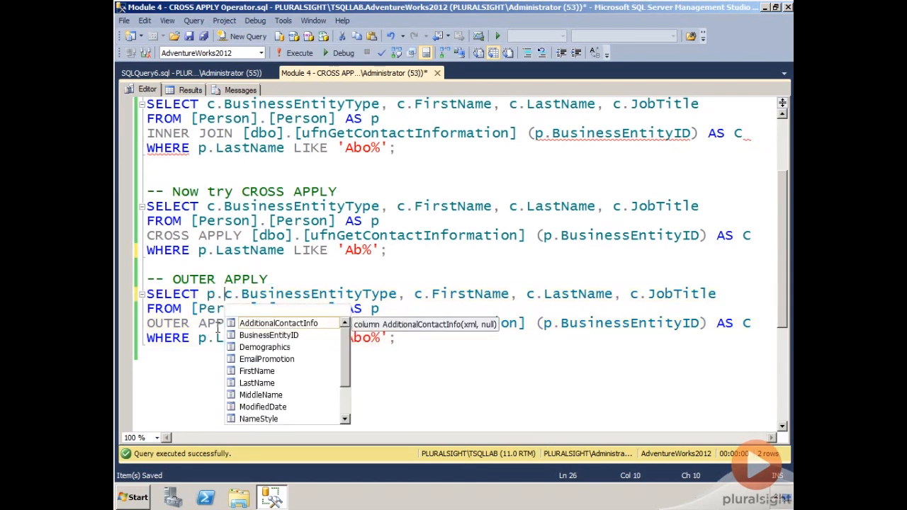
{"action": "type", "text": "c"}
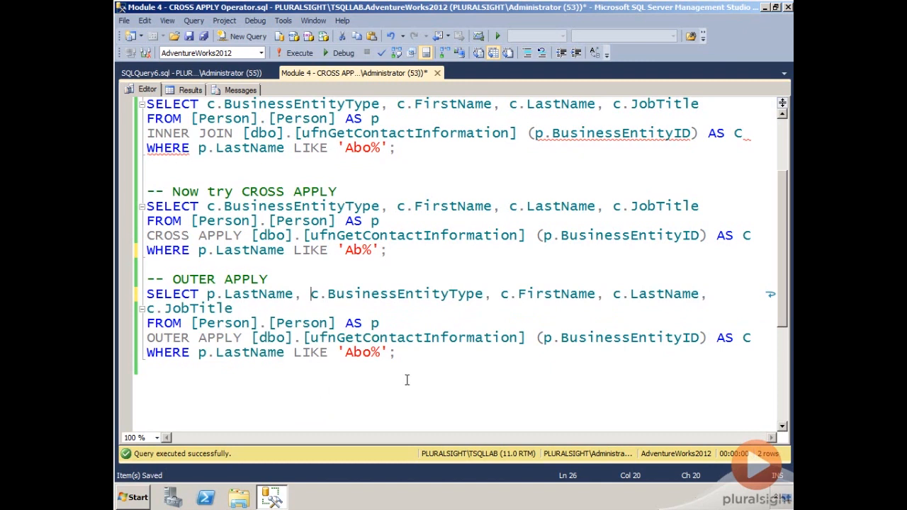
{"action": "left_click", "coordinate": [299, 53]}
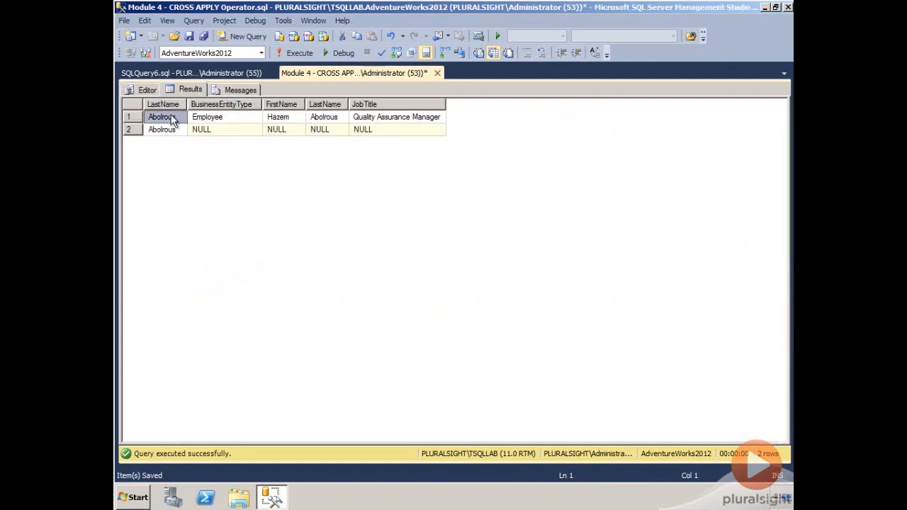
{"action": "left_click", "coordinate": [162, 129]}
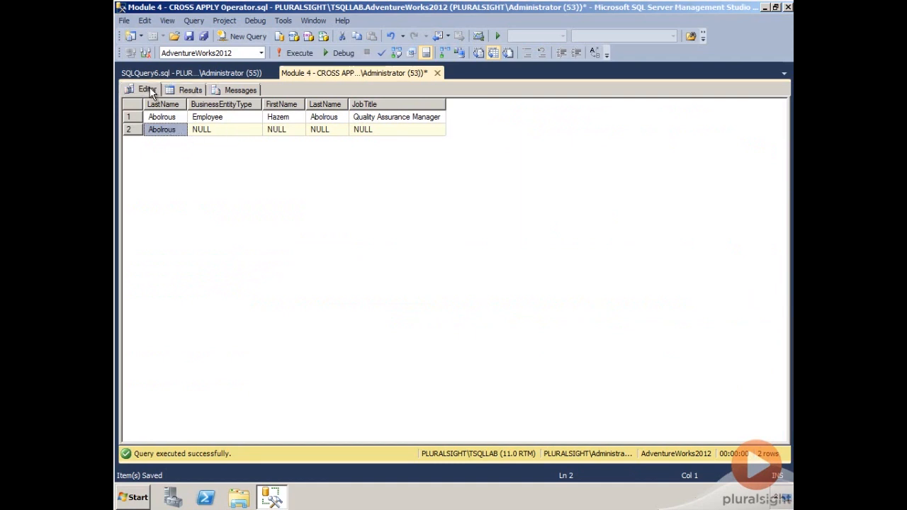
{"action": "left_click", "coordinate": [147, 89]}
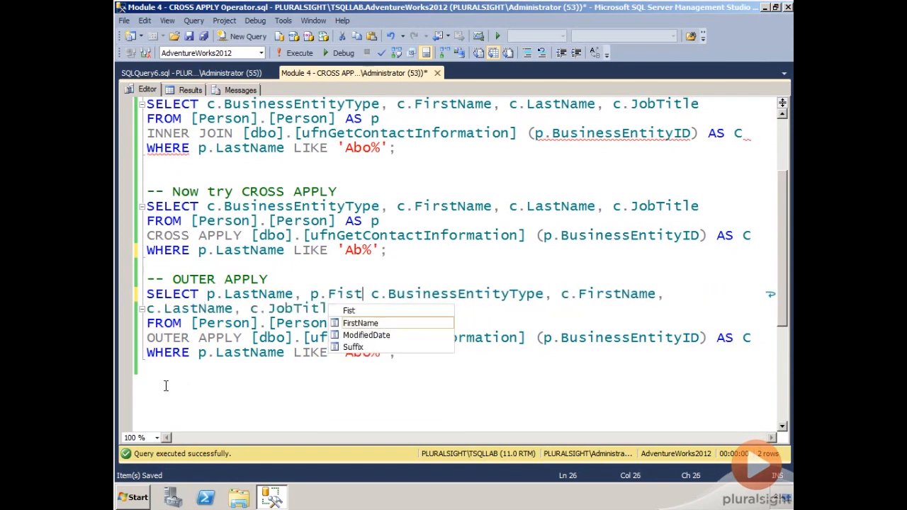
Step: Add p.FirstName, rerun the OUTER APPLY query, and identify Sam Abolrous as the NULL row
{"action": "key", "text": "Tab"}
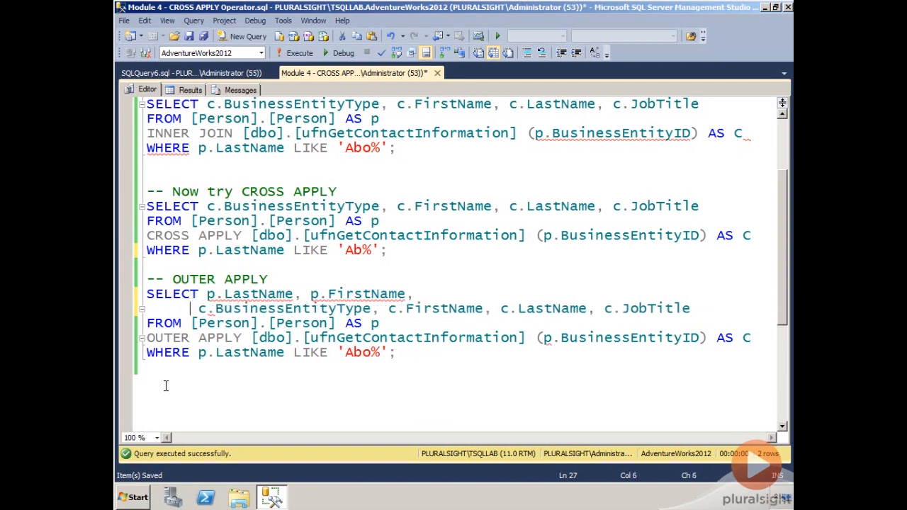
{"action": "left_click_drag", "start_coordinate": [146, 294], "coordinate": [395, 353]}
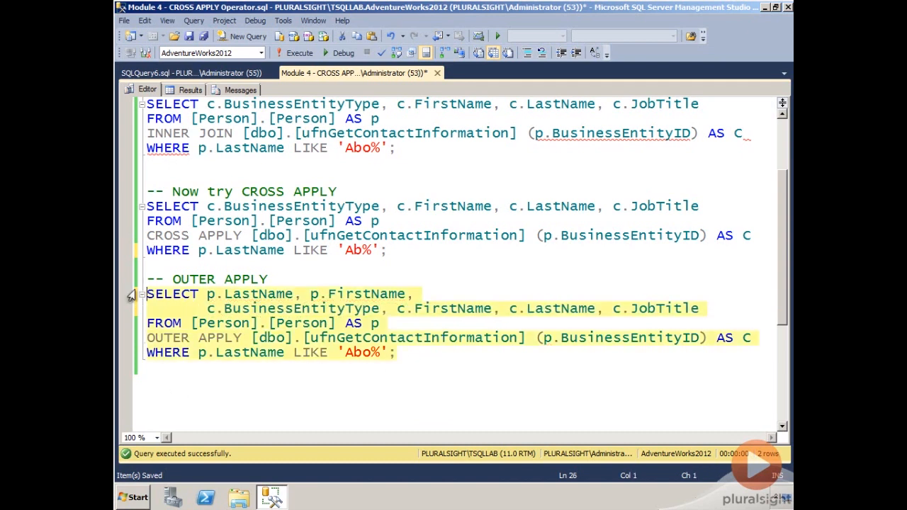
{"action": "left_click", "coordinate": [299, 53]}
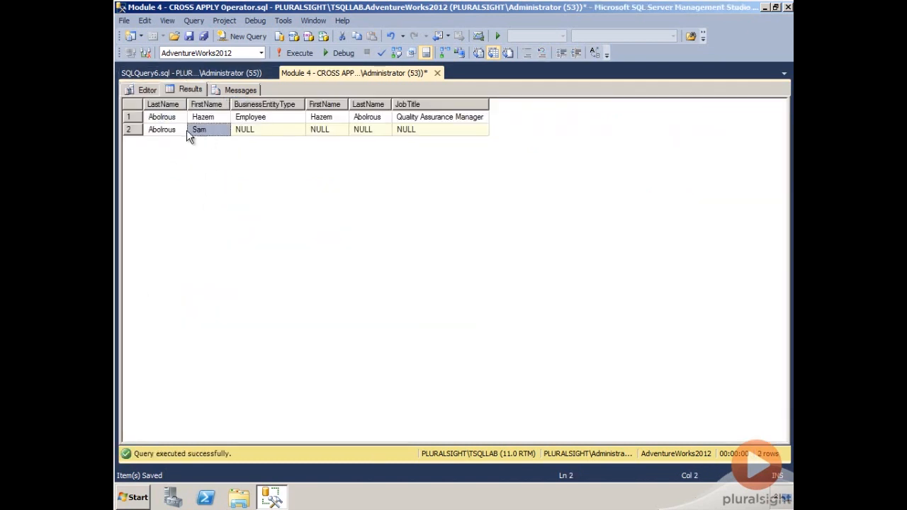
{"action": "left_click", "coordinate": [162, 129]}
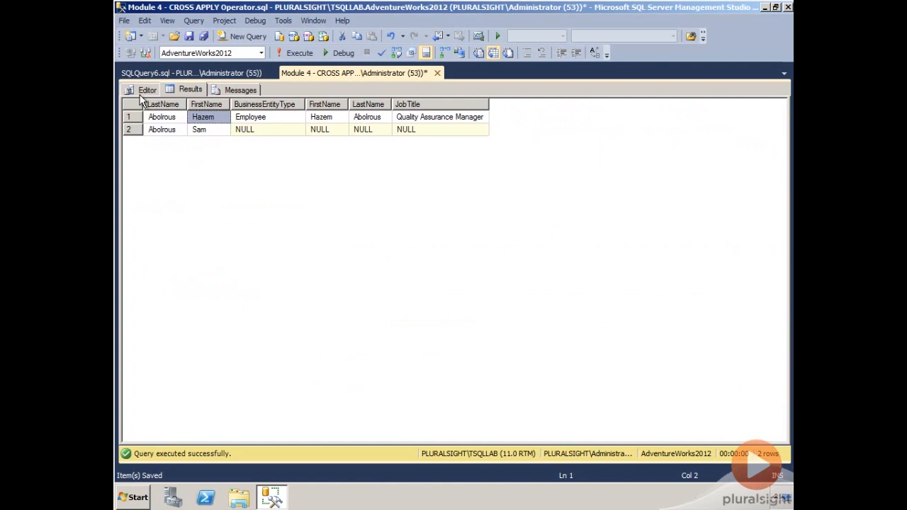
{"action": "left_click", "coordinate": [148, 90]}
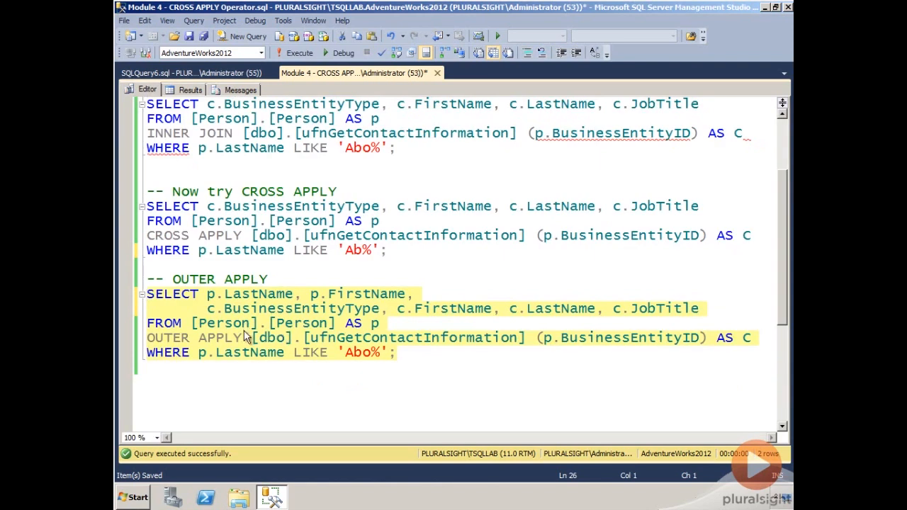
{"action": "mouse_move", "coordinate": [244, 325]}
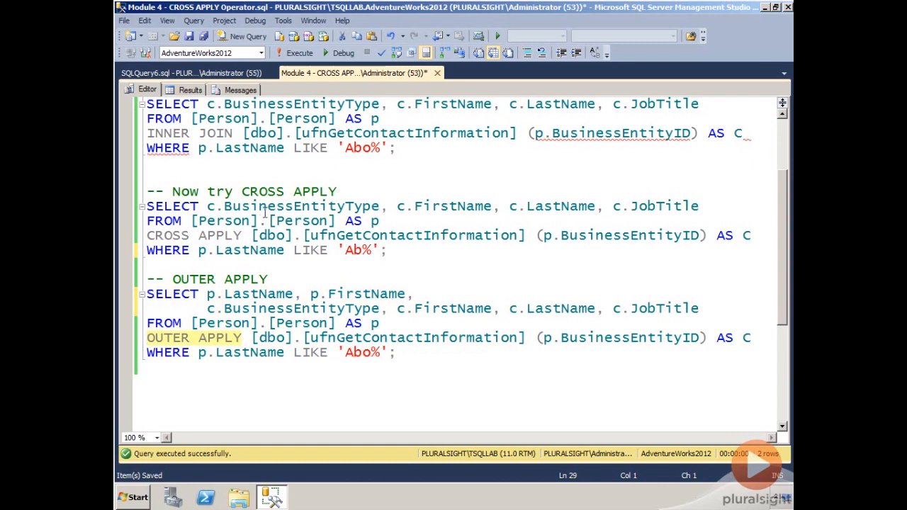
{"action": "mouse_move", "coordinate": [249, 250]}
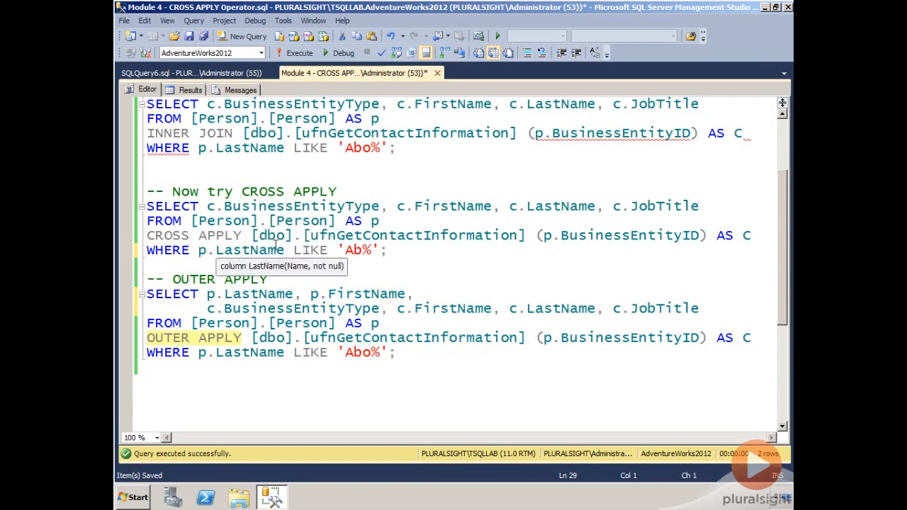